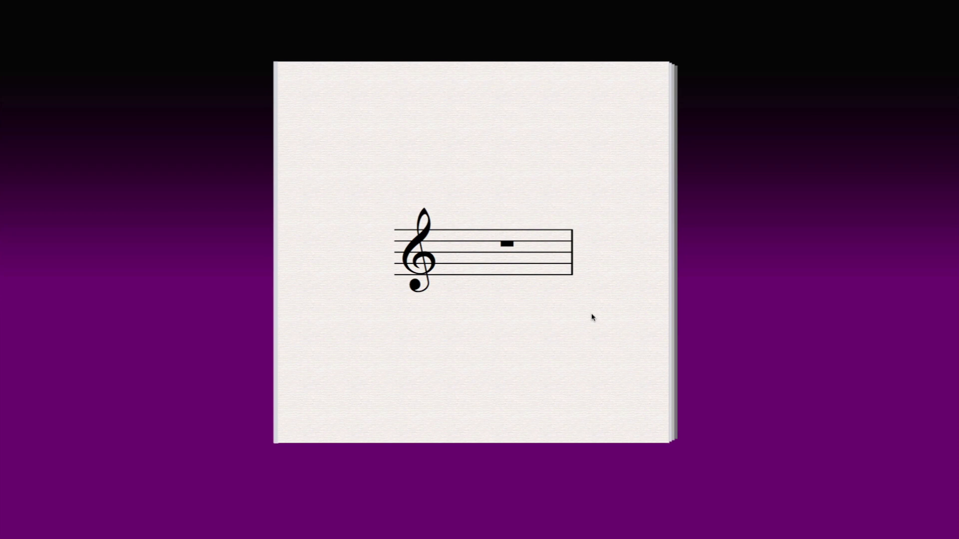
mouse_move(549, 314)
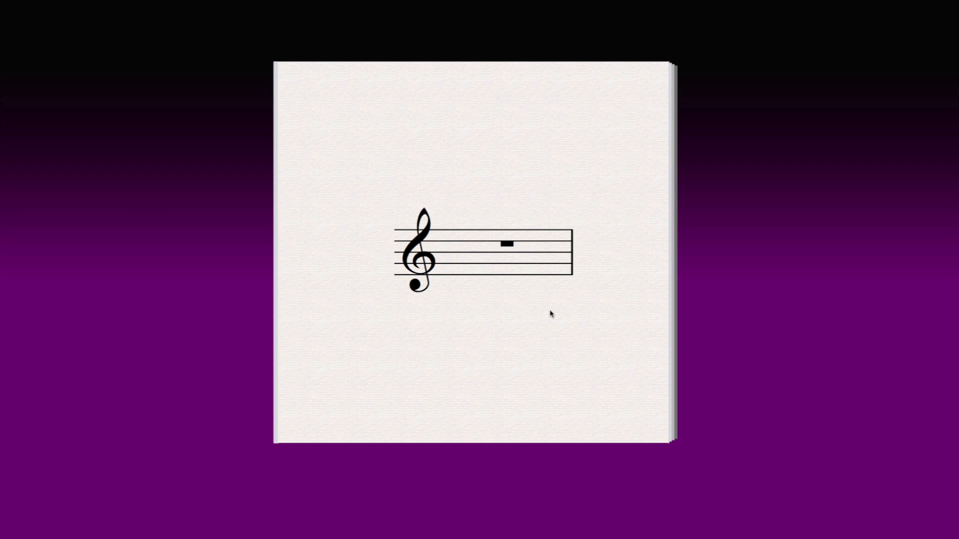
mouse_move(497, 271)
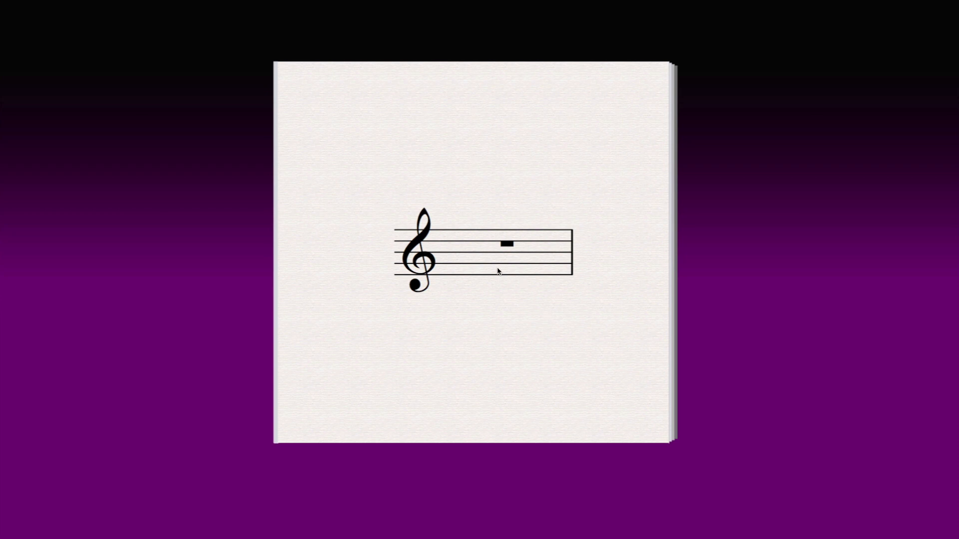
mouse_move(529, 241)
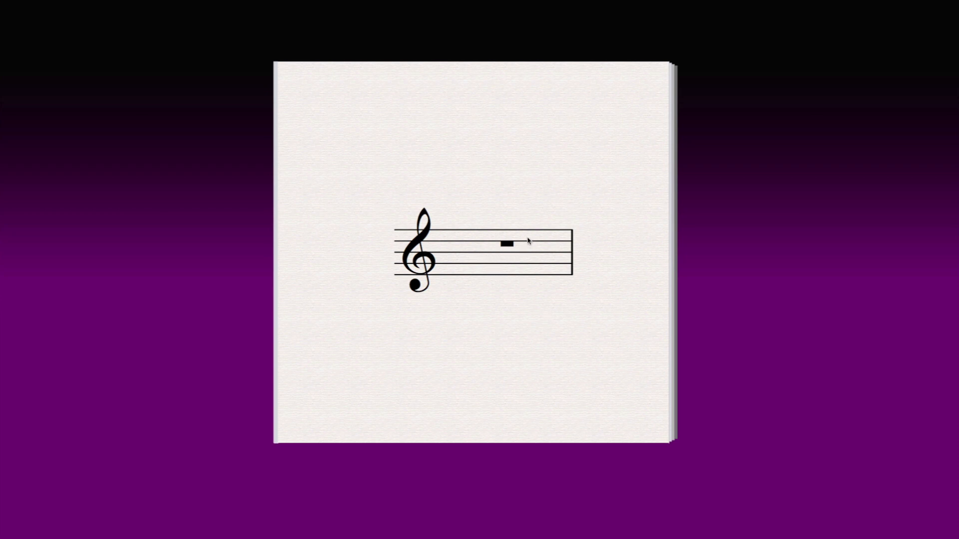
mouse_move(520, 256)
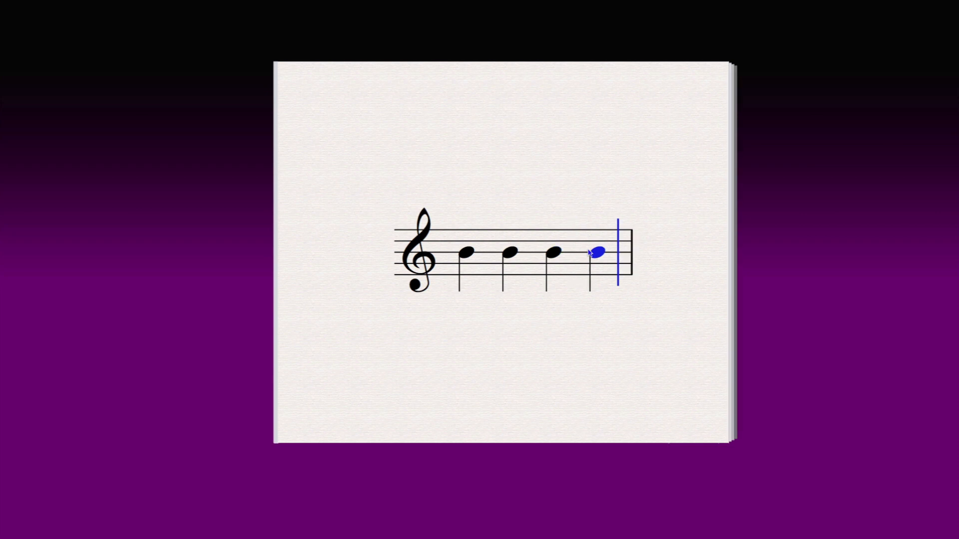
Enter four same-pitch quarter notes (B) to fill the empty treble-clef bar.
click(598, 253)
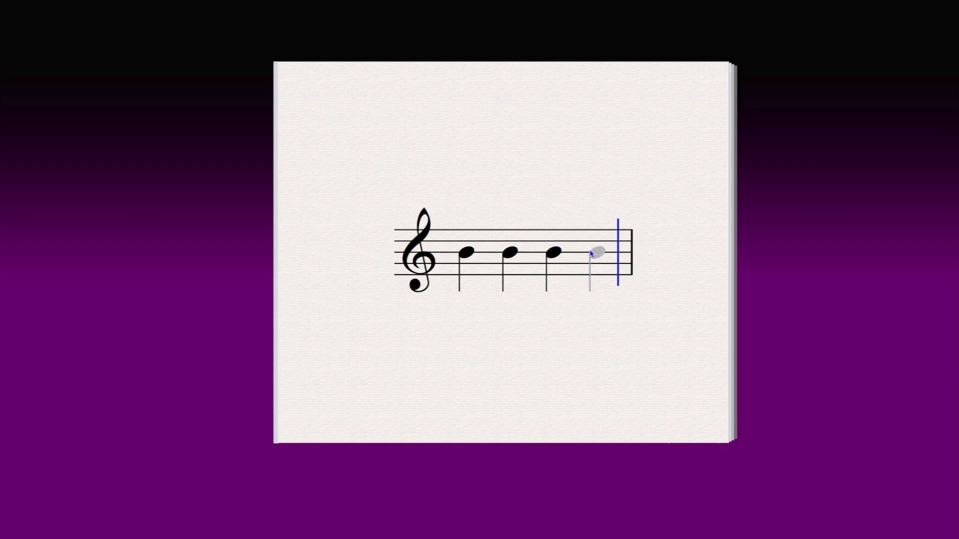
click(595, 251)
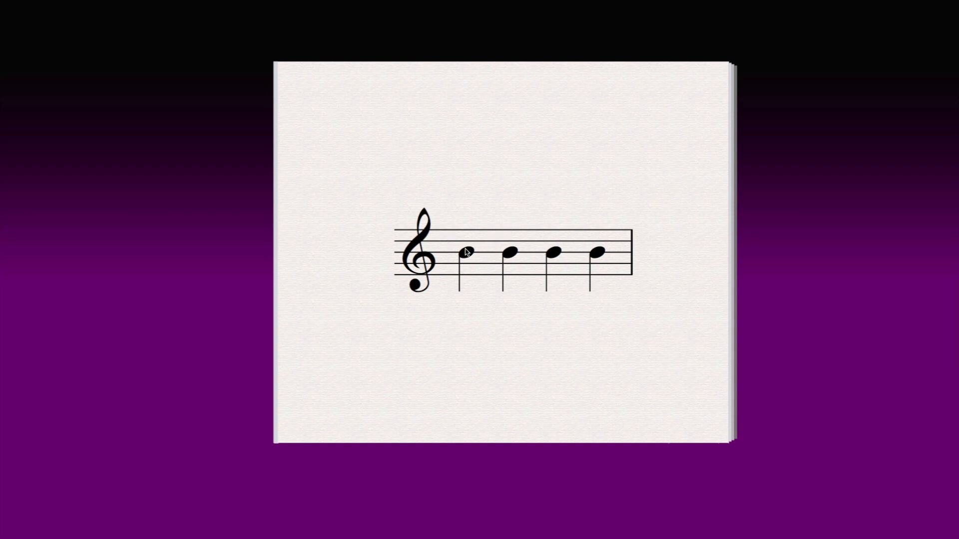
mouse_move(526, 240)
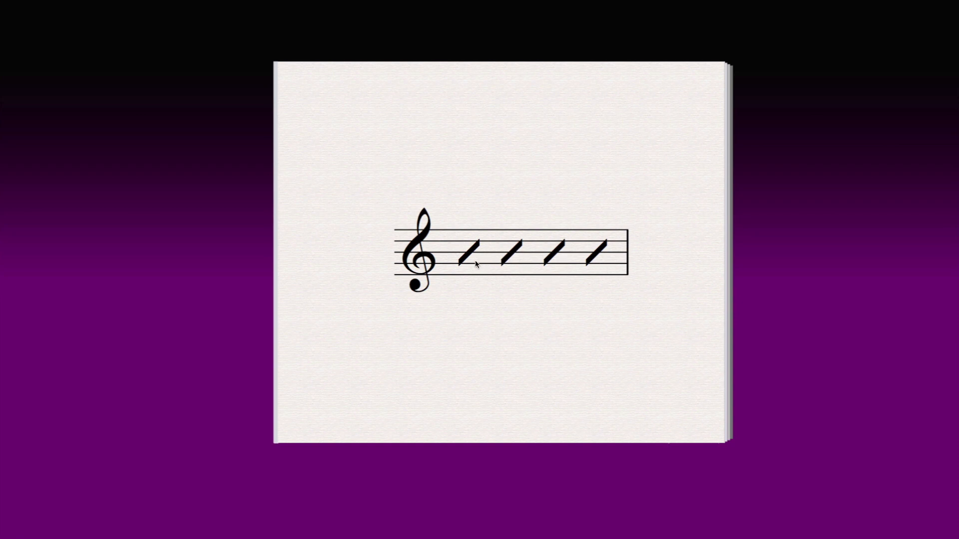
mouse_move(560, 295)
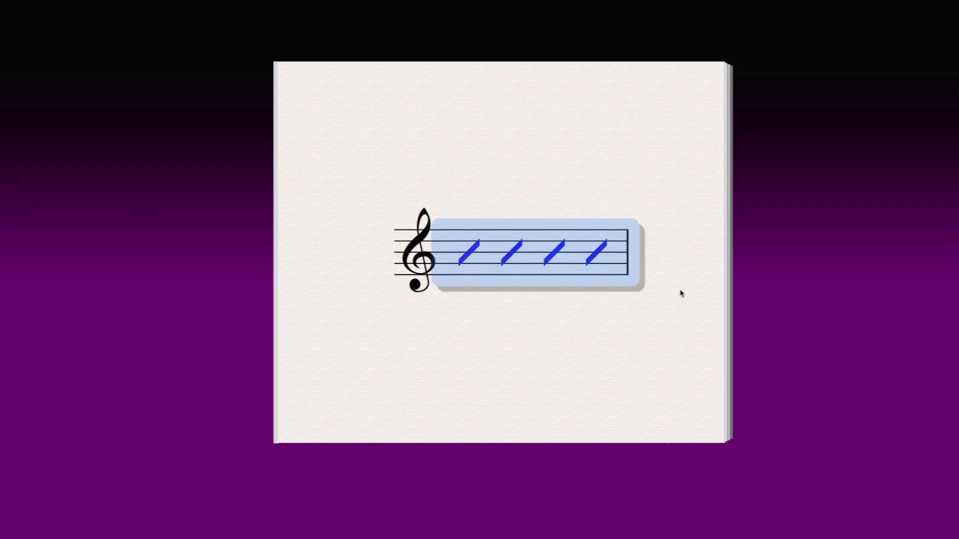
mouse_move(518, 159)
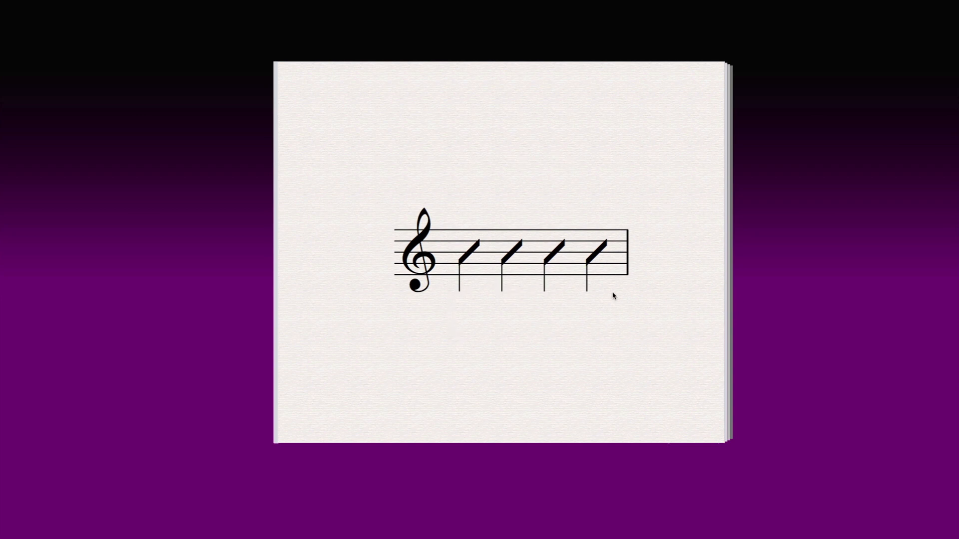
mouse_move(615, 298)
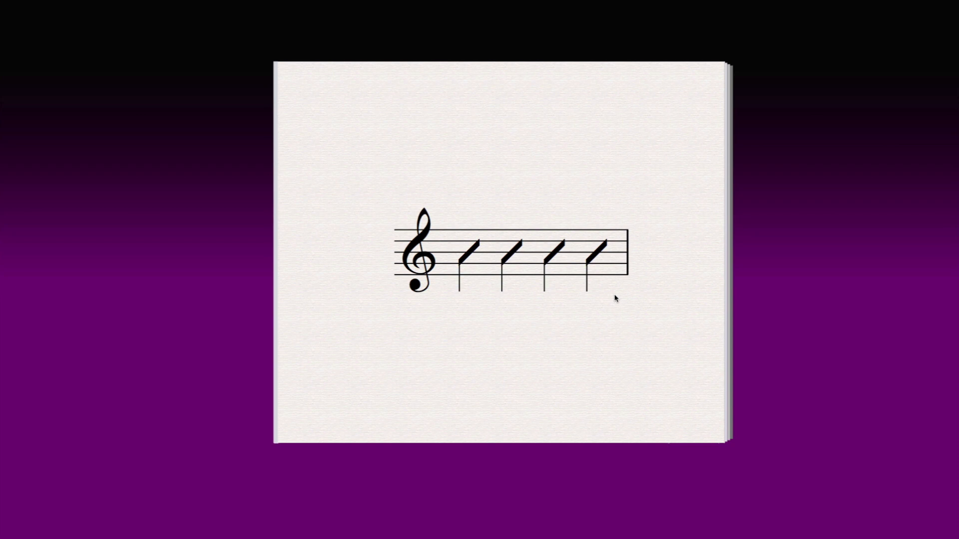
mouse_move(653, 293)
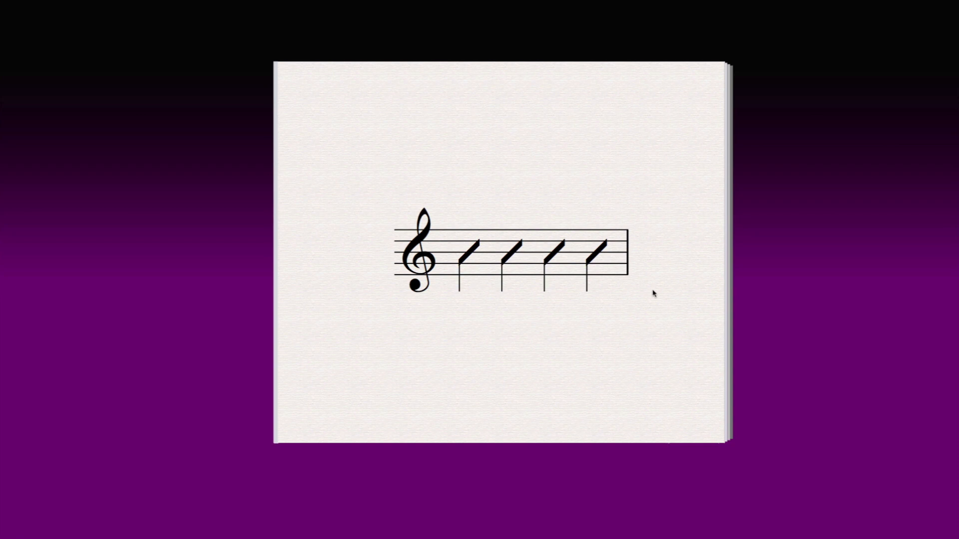
mouse_move(623, 291)
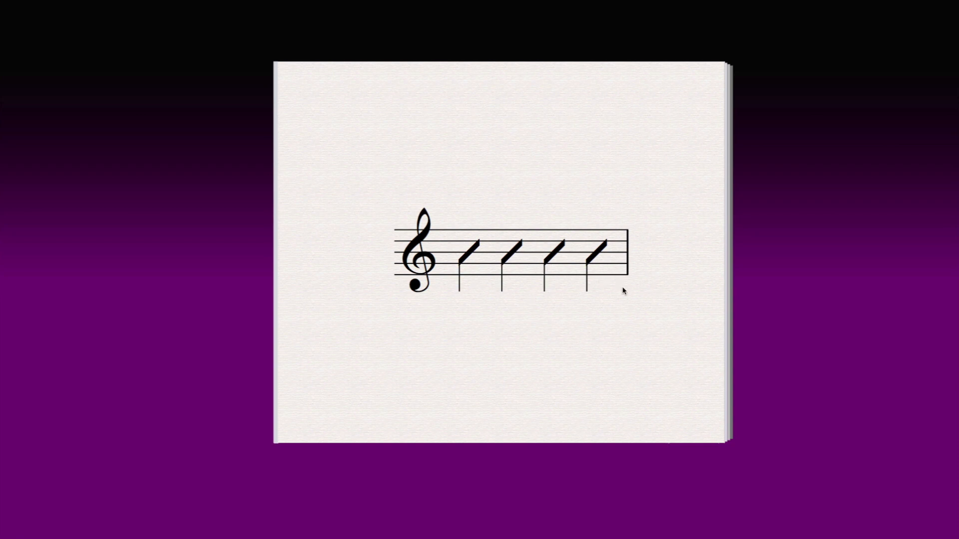
mouse_move(653, 262)
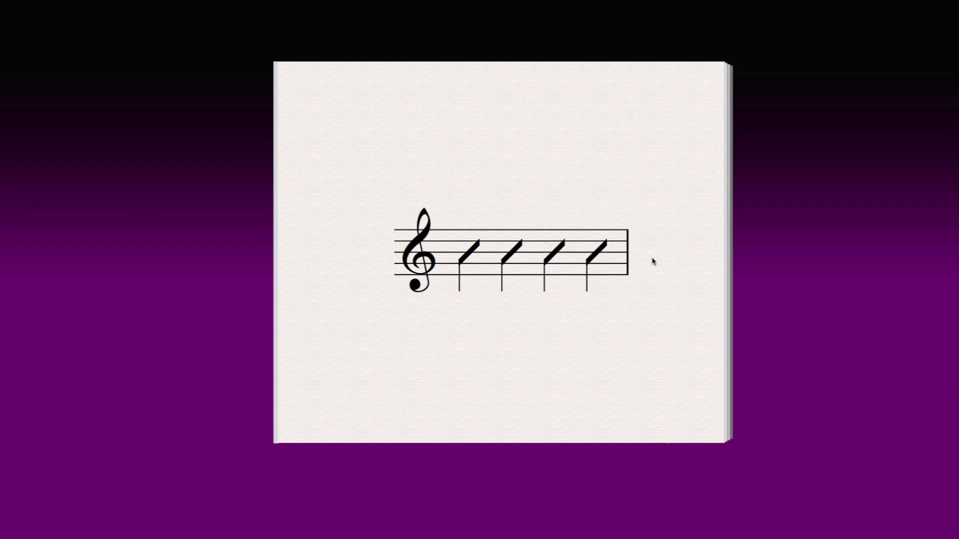
mouse_move(547, 378)
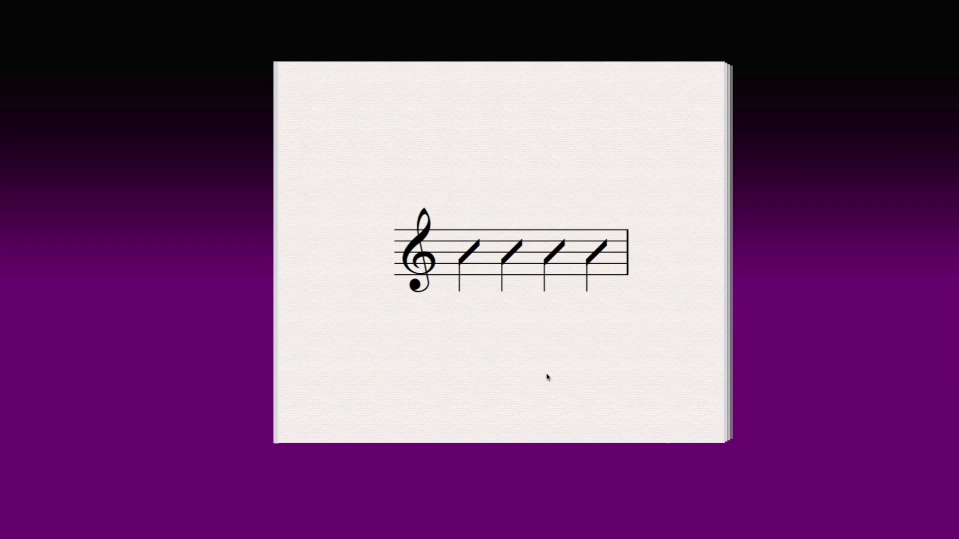